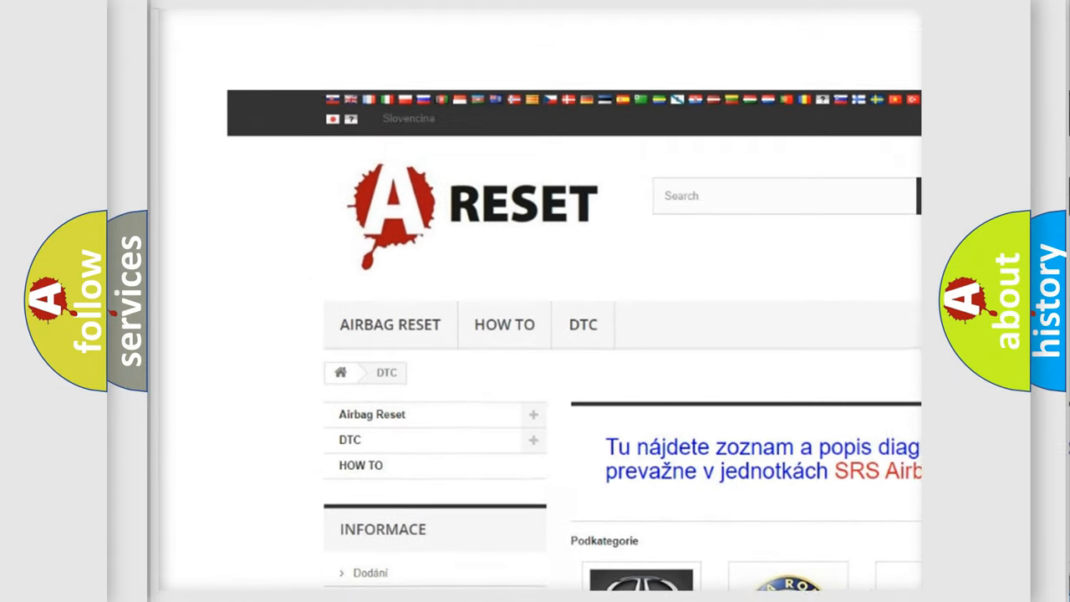
scroll("up", 3)
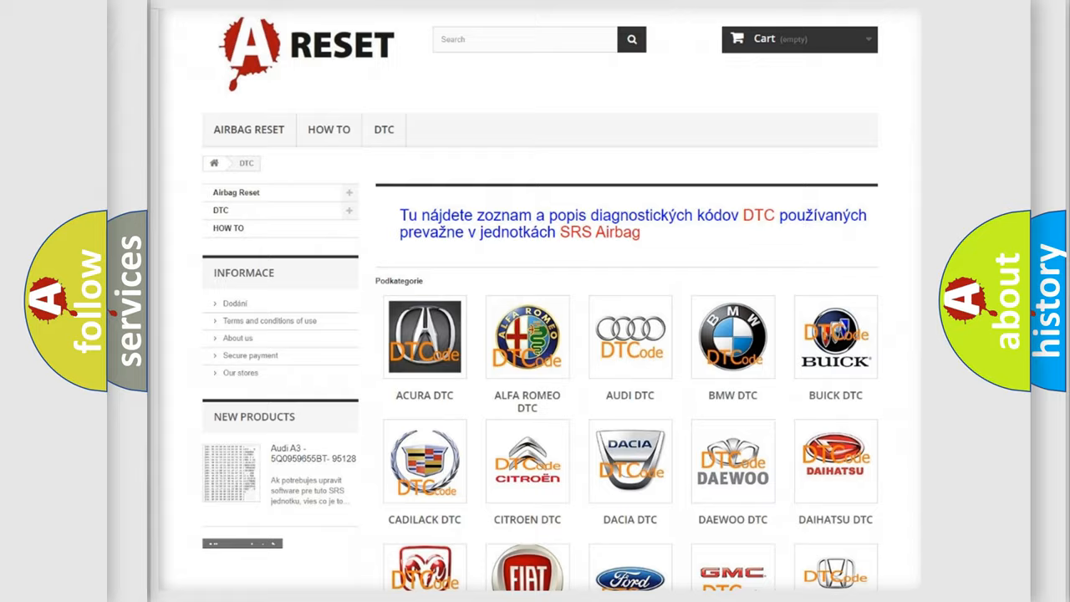
scroll("down", 3)
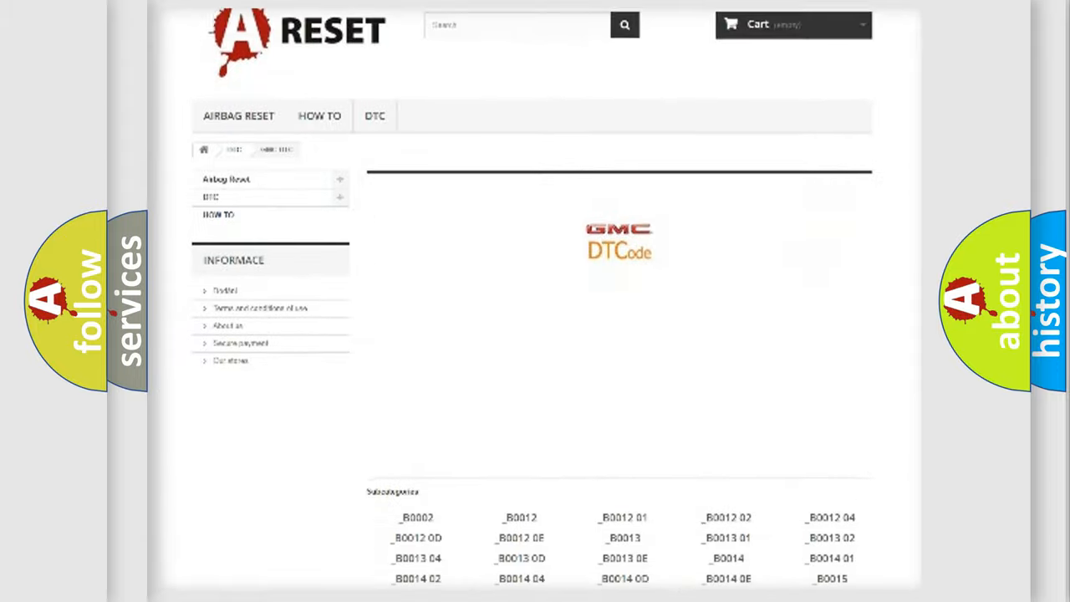
scroll("up", 3)
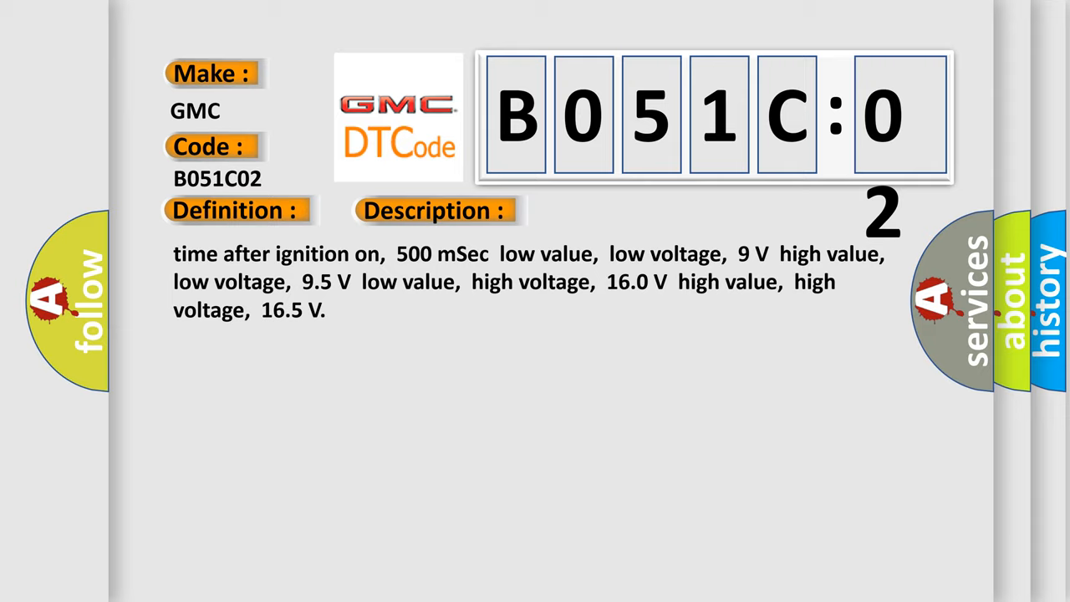
left_click(615, 211)
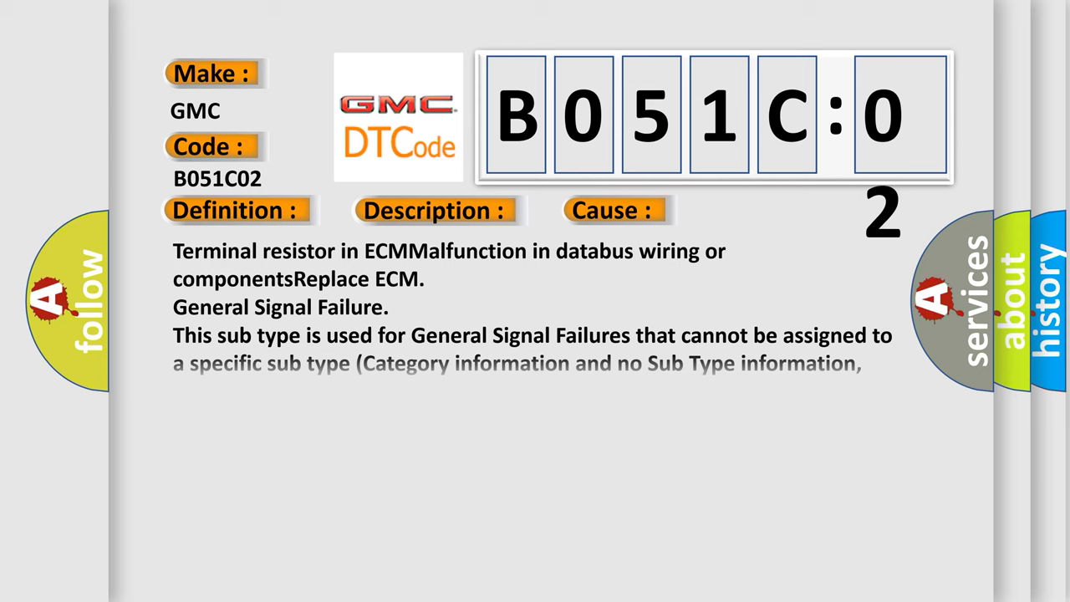